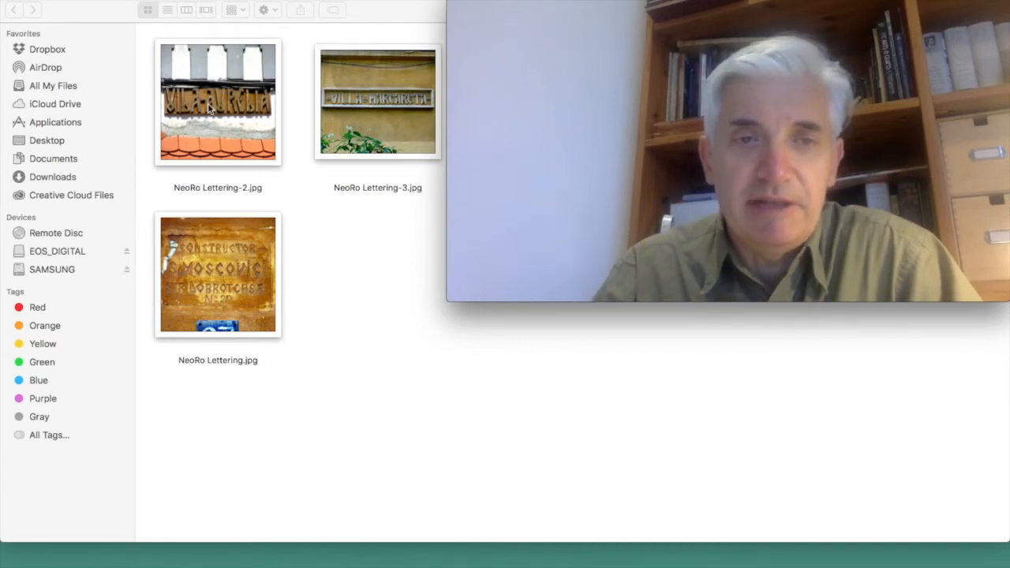
Show NeoRo Lettering-2.jpg, the carved 'Vila Aurelia' sign, in a large Quick Look preview.
double_click(218, 101)
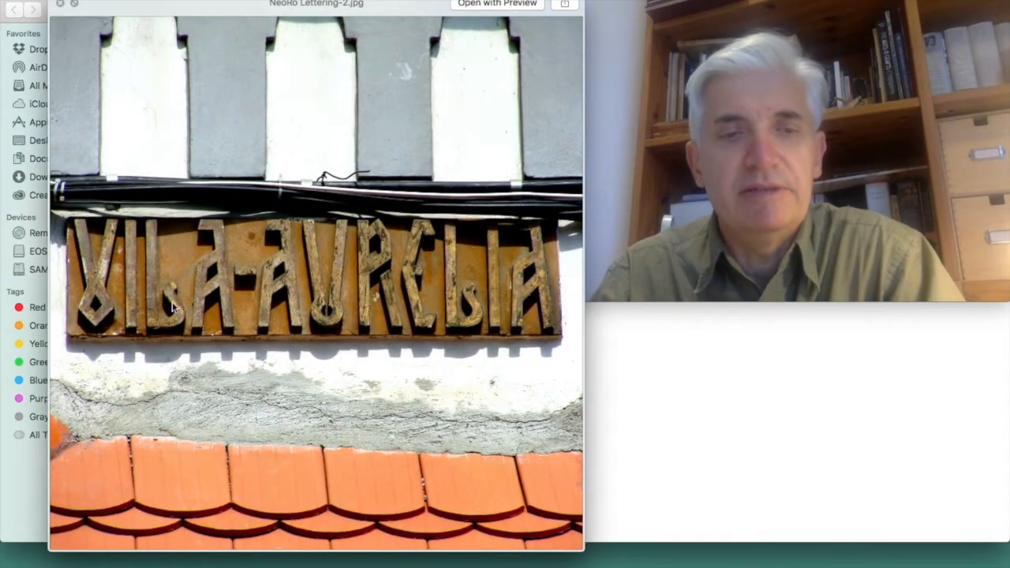
mouse_move(639, 449)
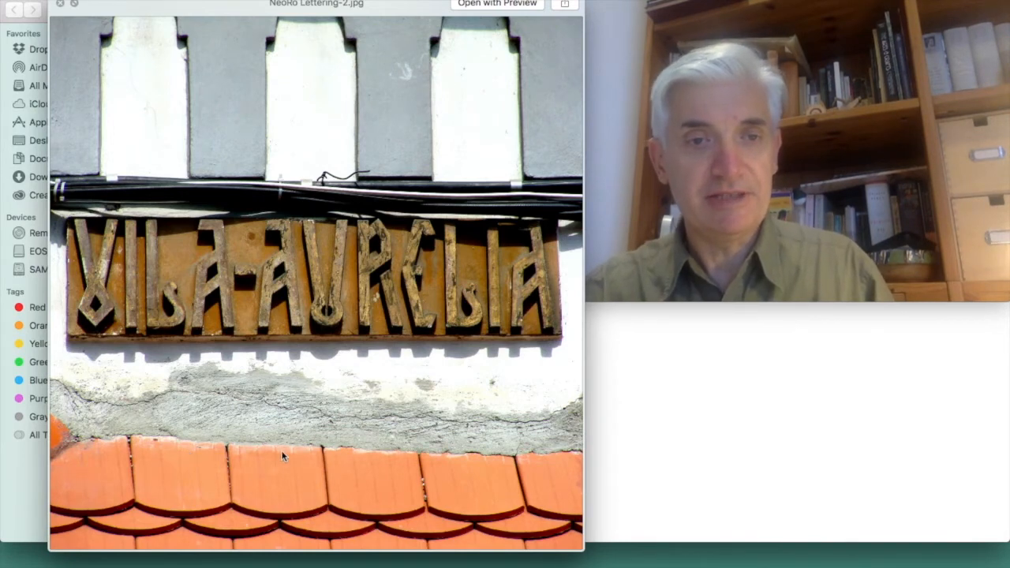
mouse_move(486, 249)
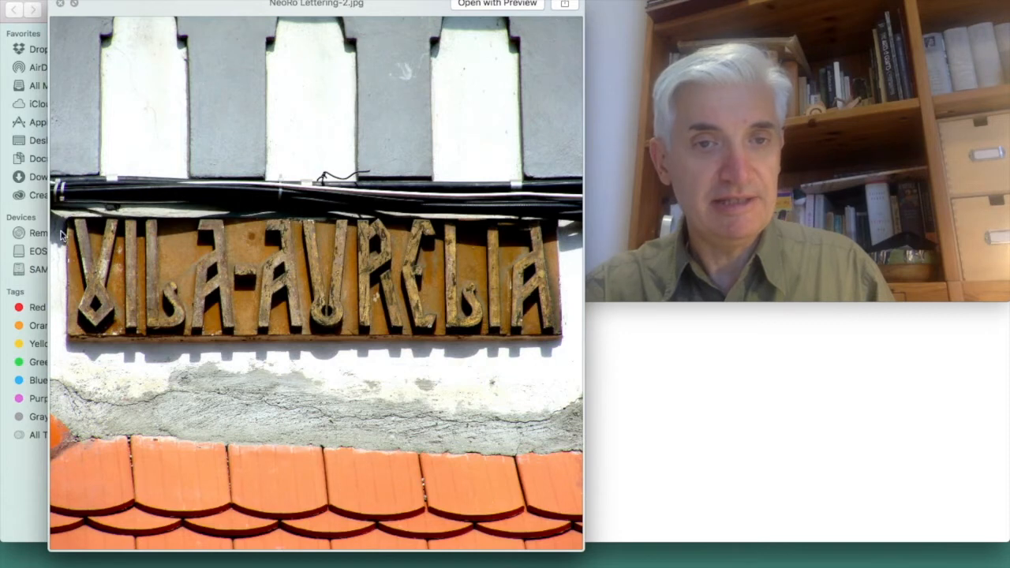
mouse_move(496, 323)
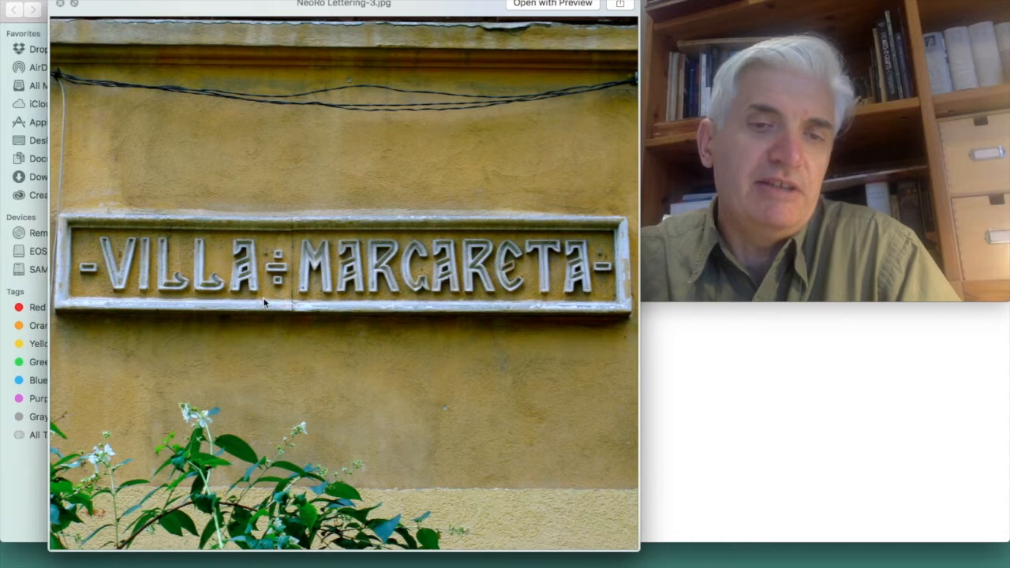
mouse_move(173, 287)
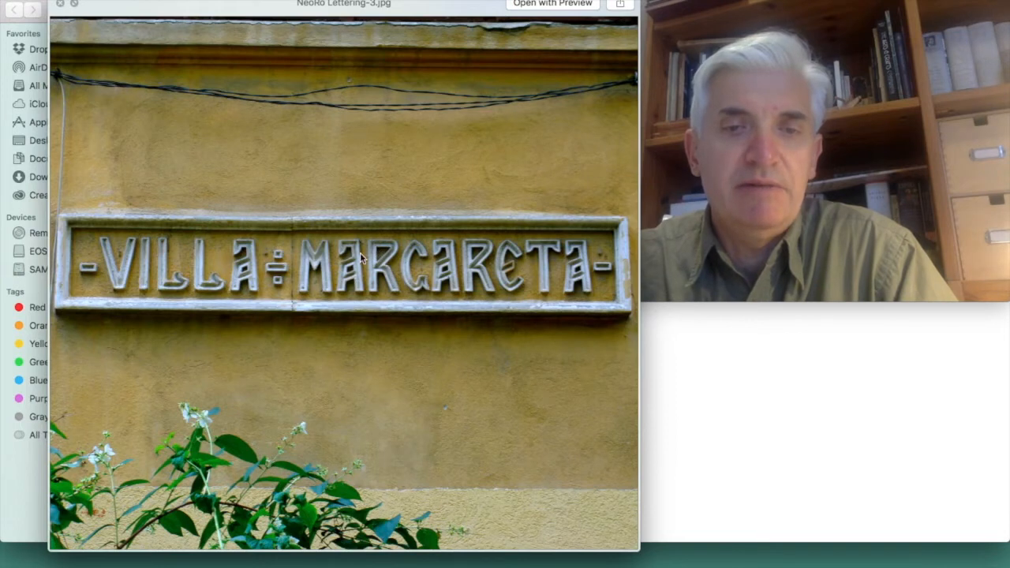
mouse_move(513, 296)
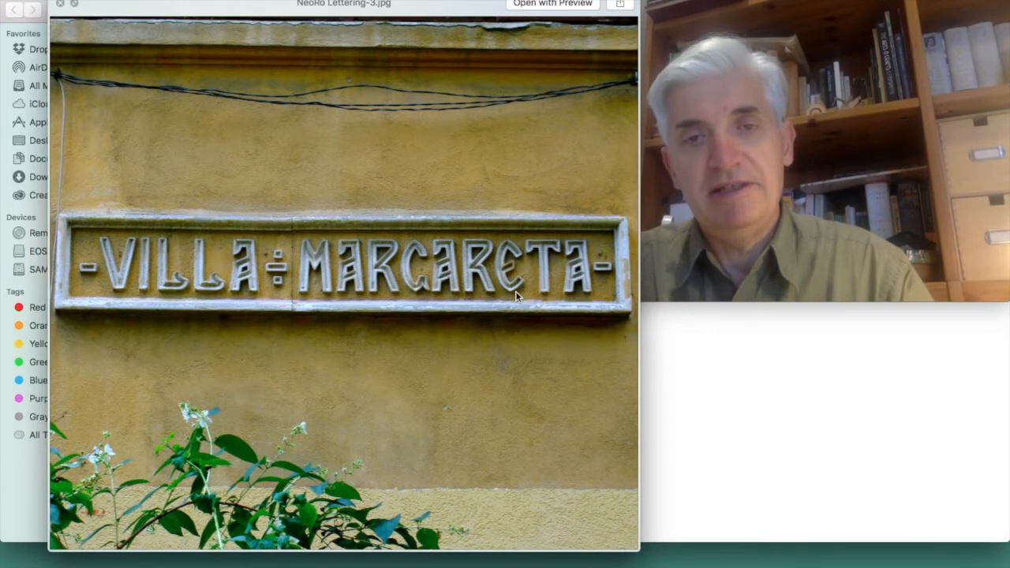
mouse_move(466, 243)
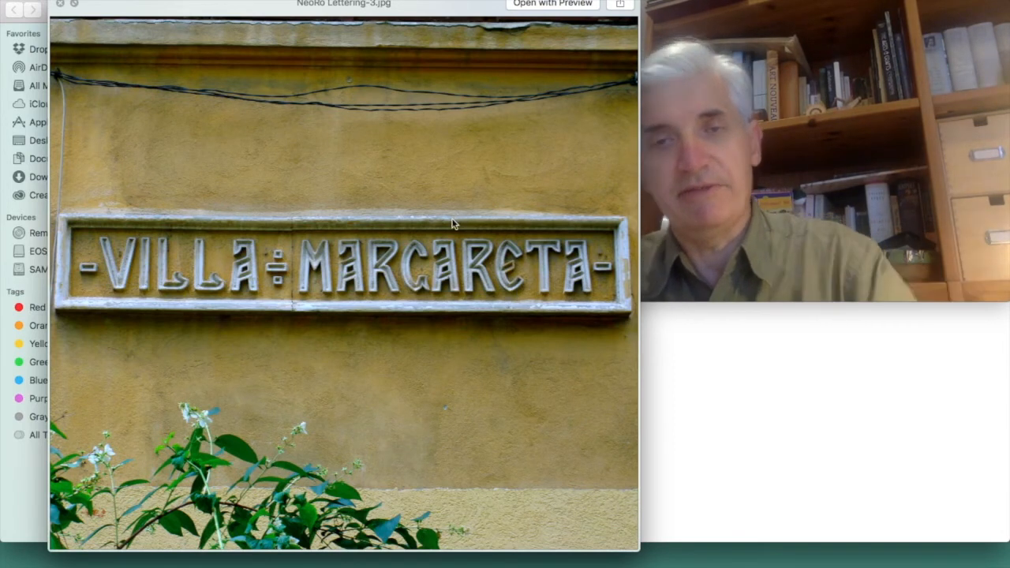
mouse_move(363, 323)
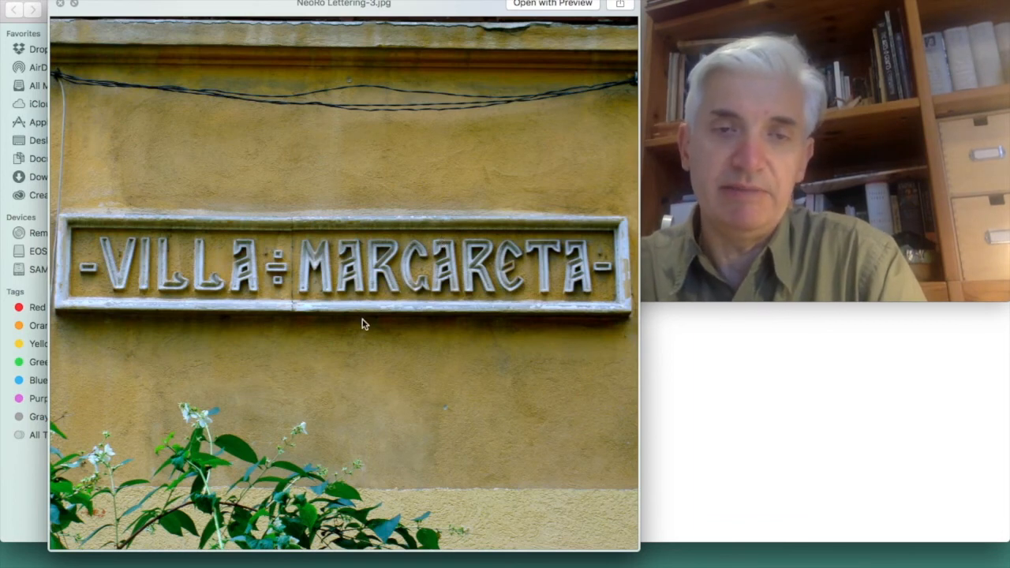
mouse_move(359, 330)
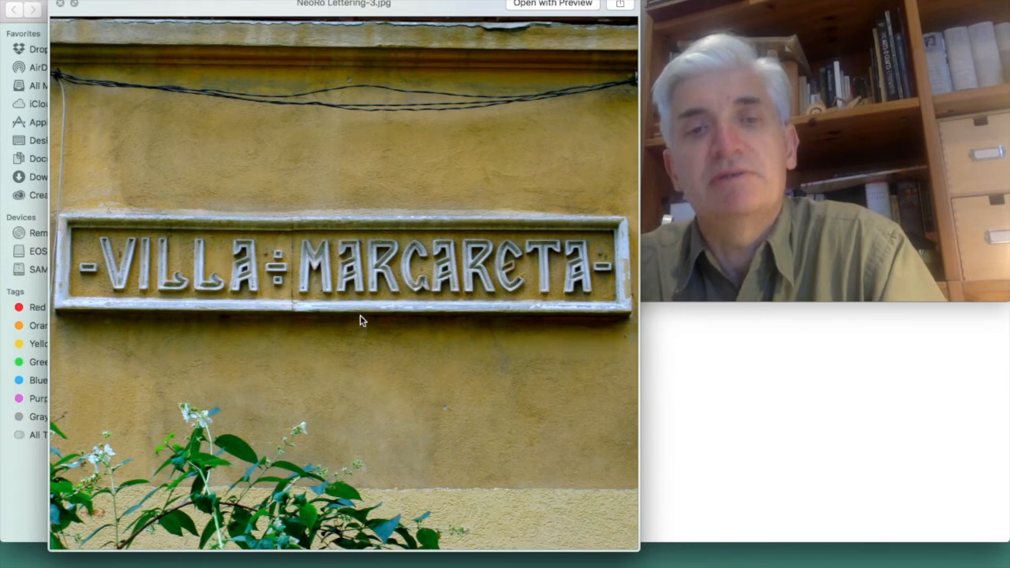
mouse_move(329, 295)
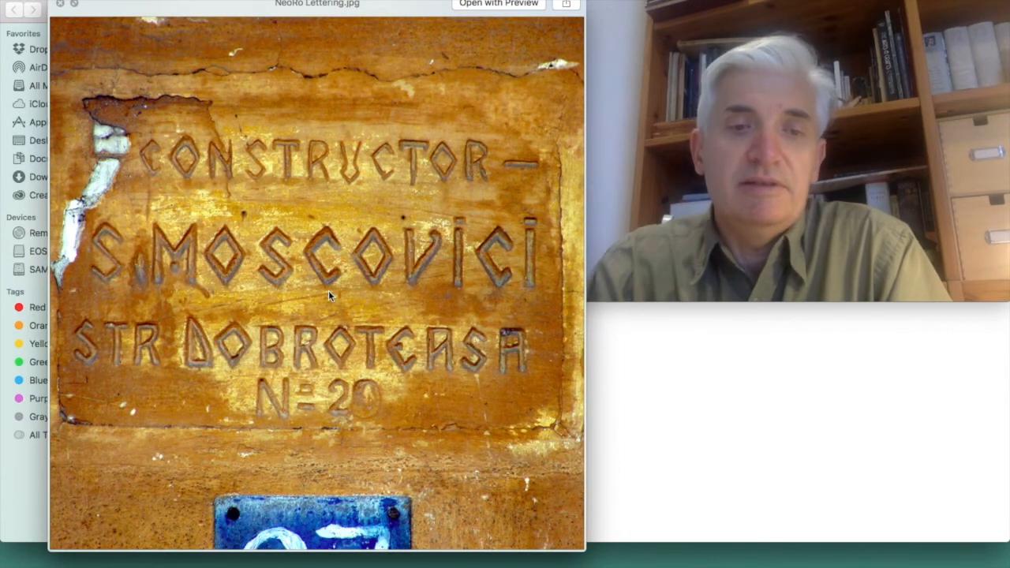
mouse_move(253, 123)
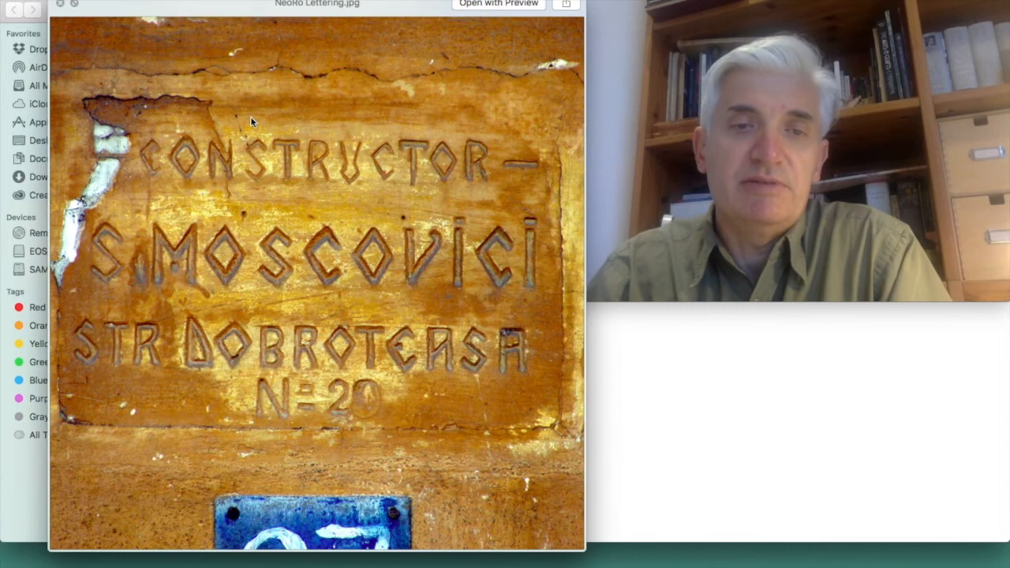
mouse_move(335, 308)
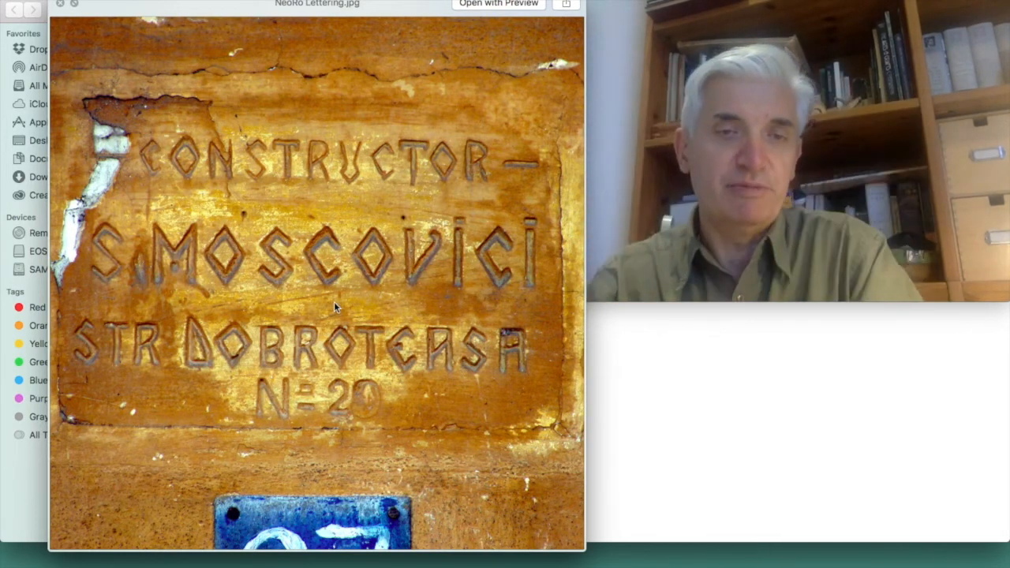
mouse_move(240, 284)
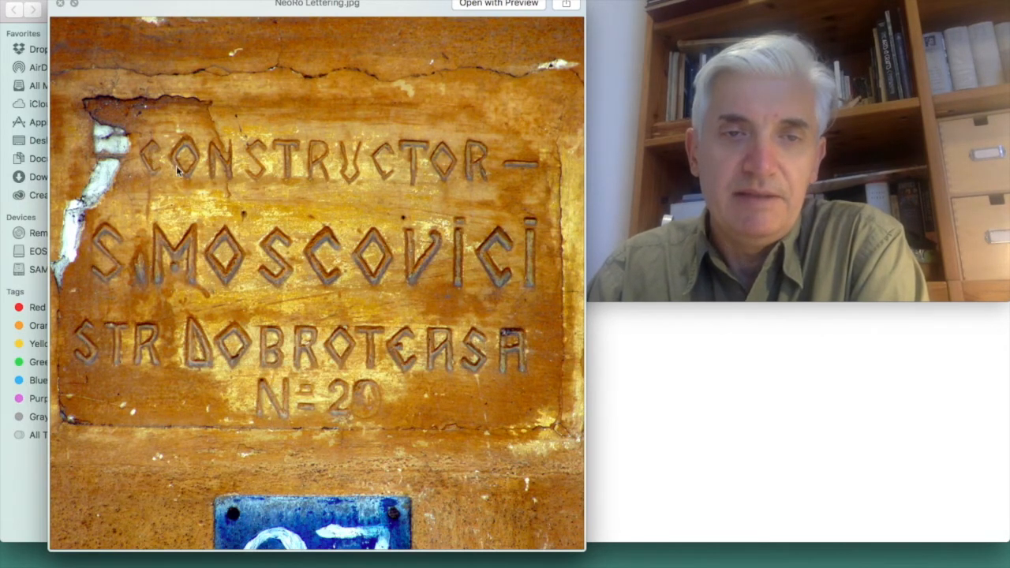
mouse_move(287, 234)
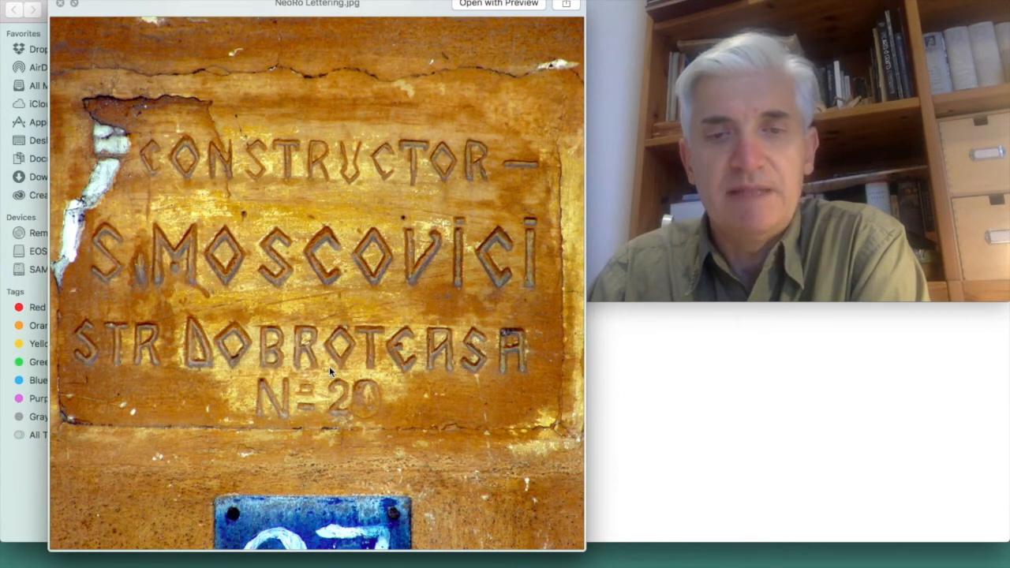
mouse_move(303, 255)
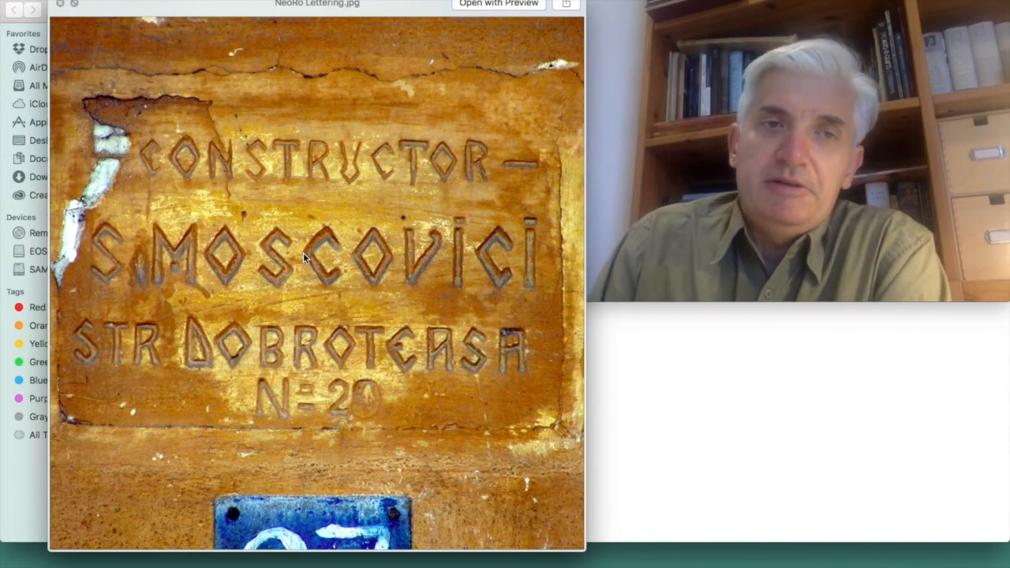
mouse_move(60, 7)
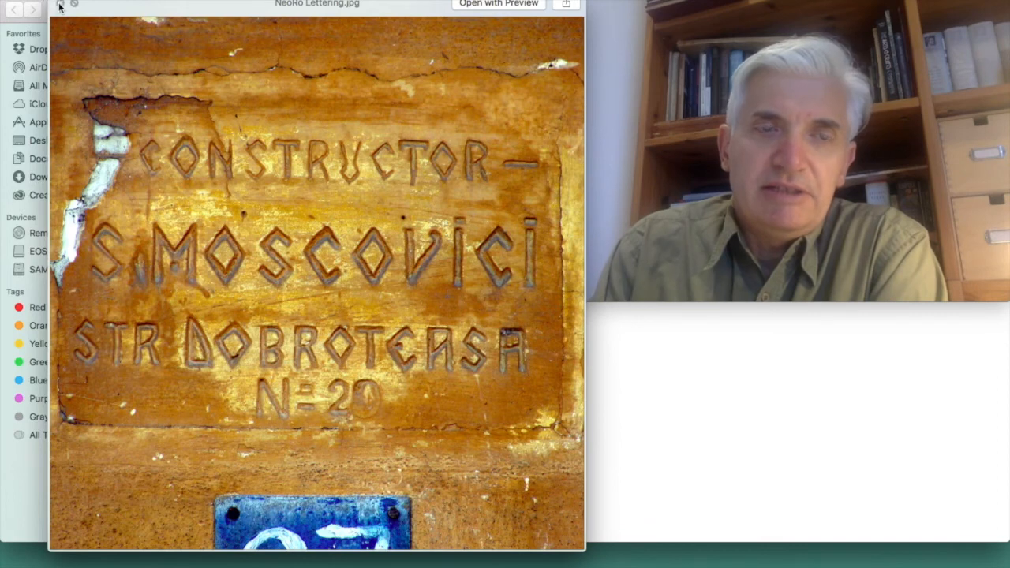